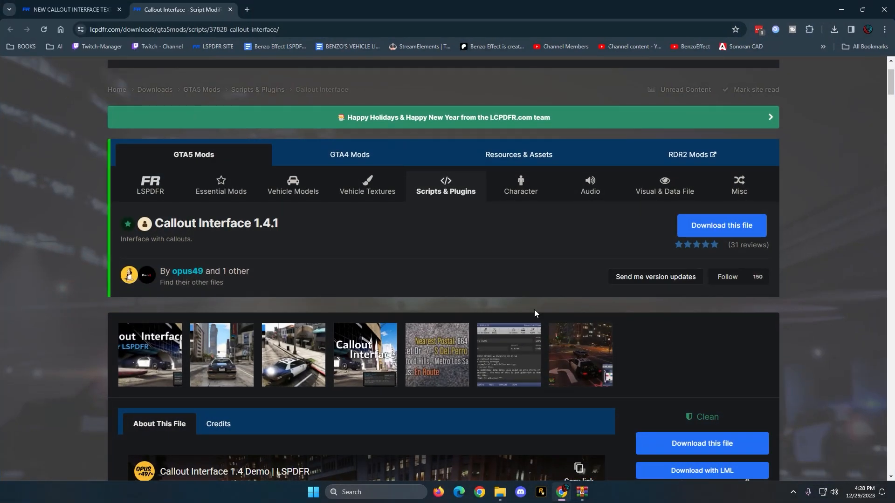
Step: Enlarge the incident-screen screenshot in the lightbox on the Callout Interface 1.4.1 page
{"action": "left_click", "coordinate": [508, 355]}
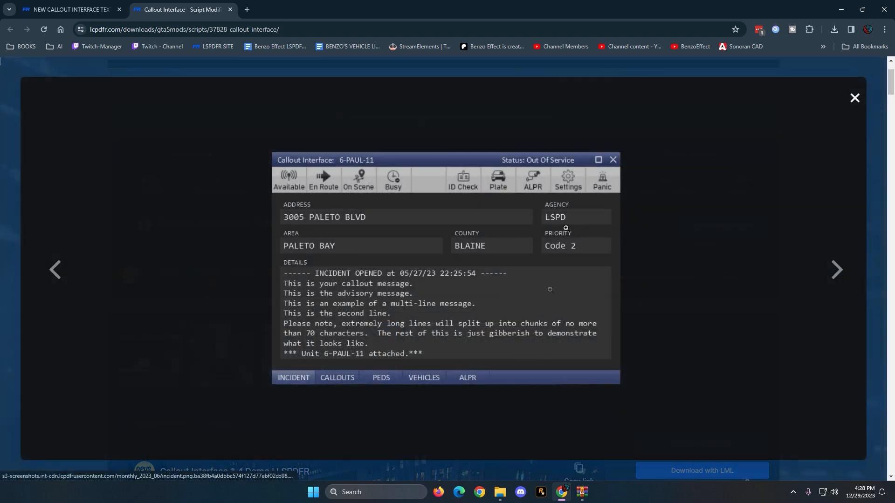
{"action": "mouse_move", "coordinate": [569, 194]}
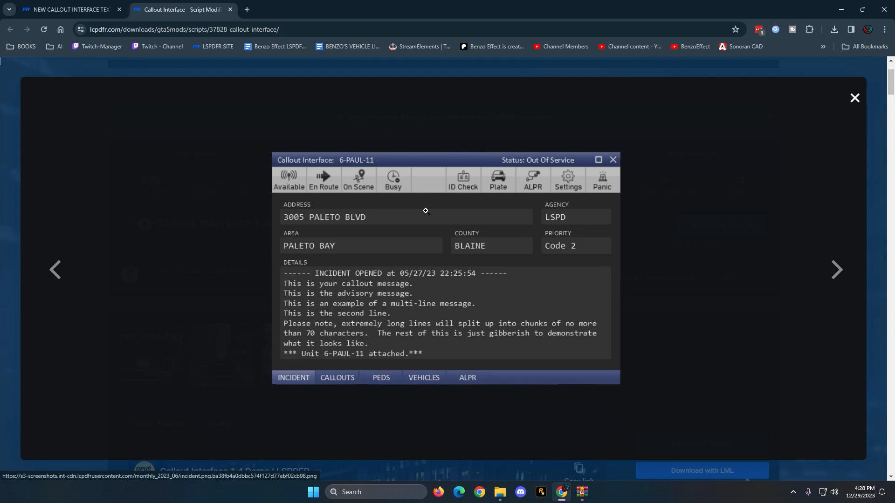
{"action": "left_click", "coordinate": [836, 270]}
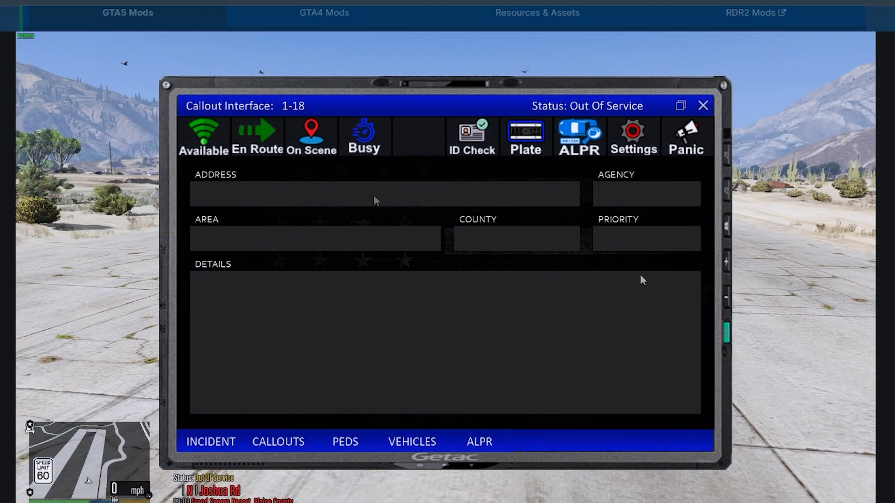
{"action": "mouse_move", "coordinate": [462, 271]}
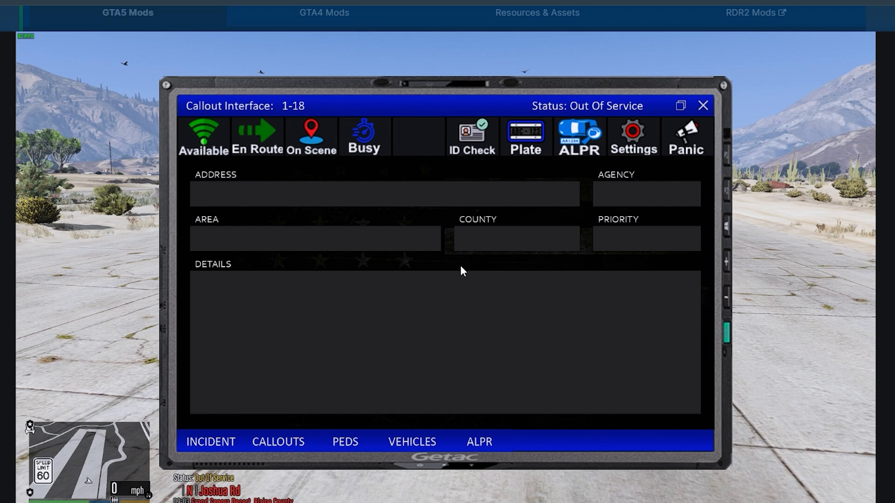
Step: Look over the tablet-style ALPR preview screen before putting Chrome away
{"action": "left_click", "coordinate": [277, 442]}
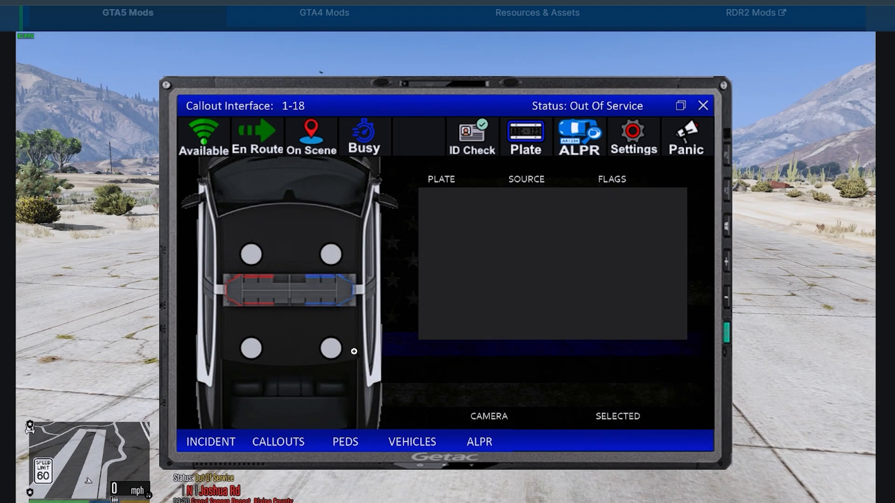
{"action": "mouse_move", "coordinate": [353, 353]}
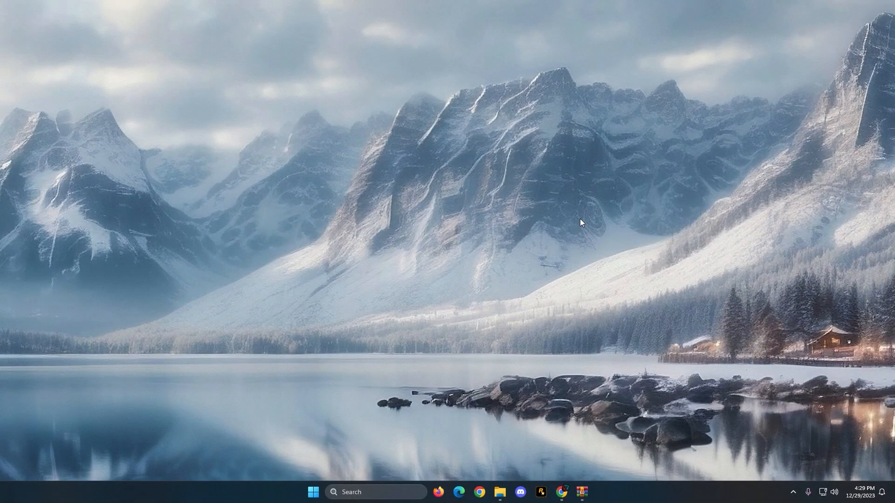
{"action": "mouse_move", "coordinate": [545, 294]}
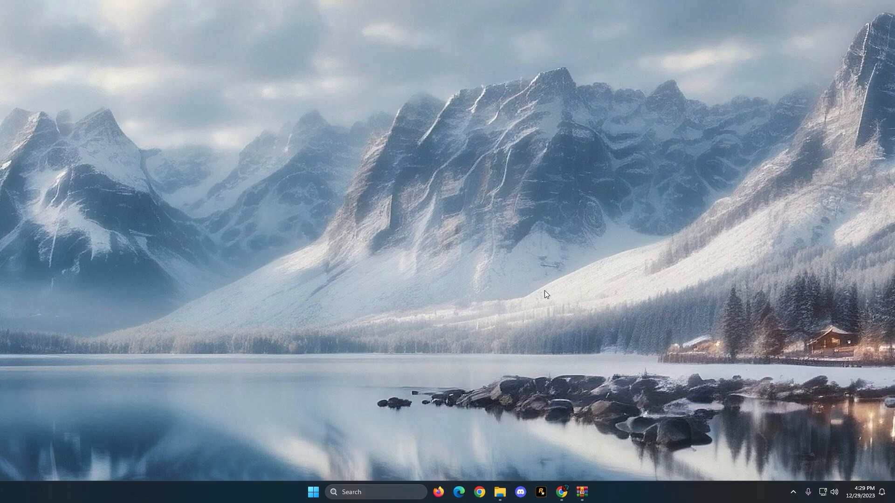
Step: Navigate from the Grand Theft Auto V folder through plugins into LSPDFR toward CalloutInterface
{"action": "left_click", "coordinate": [499, 491]}
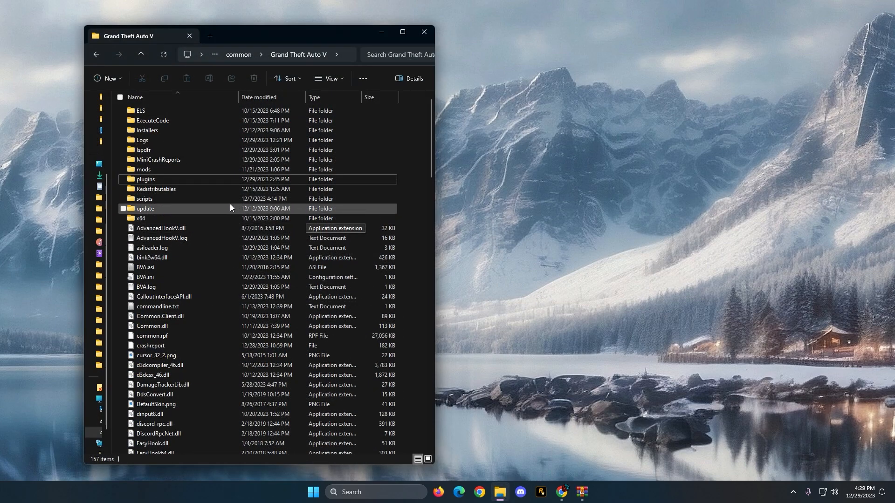
{"action": "left_click", "coordinate": [146, 179]}
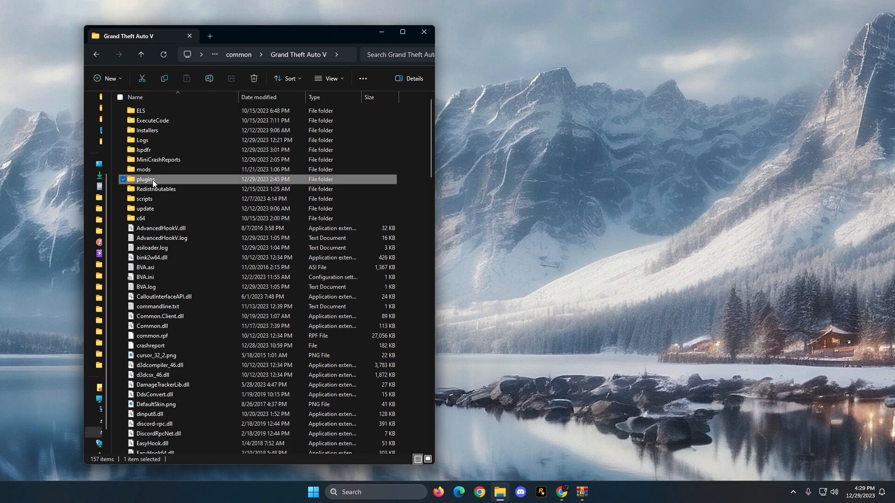
{"action": "double_click", "coordinate": [146, 180]}
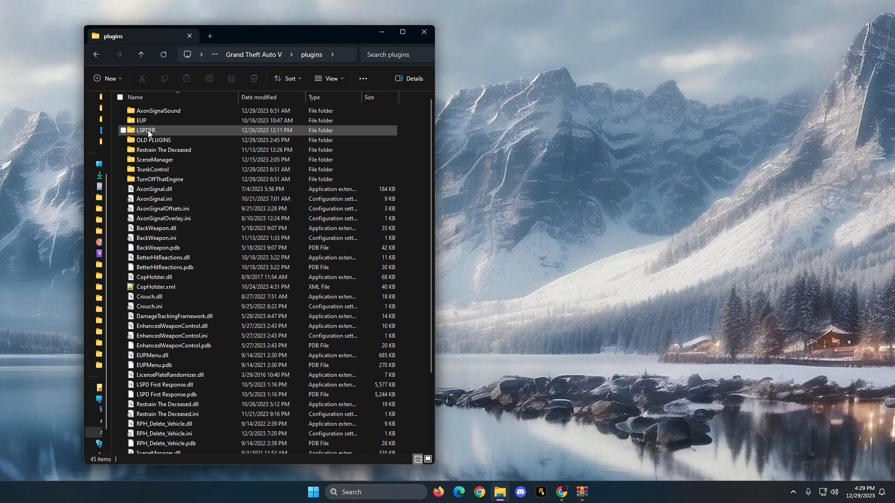
{"action": "mouse_move", "coordinate": [146, 130]}
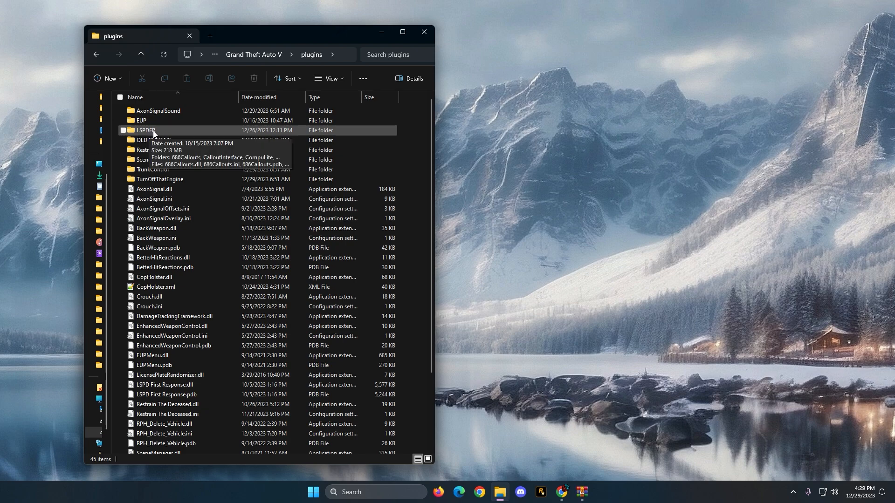
{"action": "double_click", "coordinate": [145, 131]}
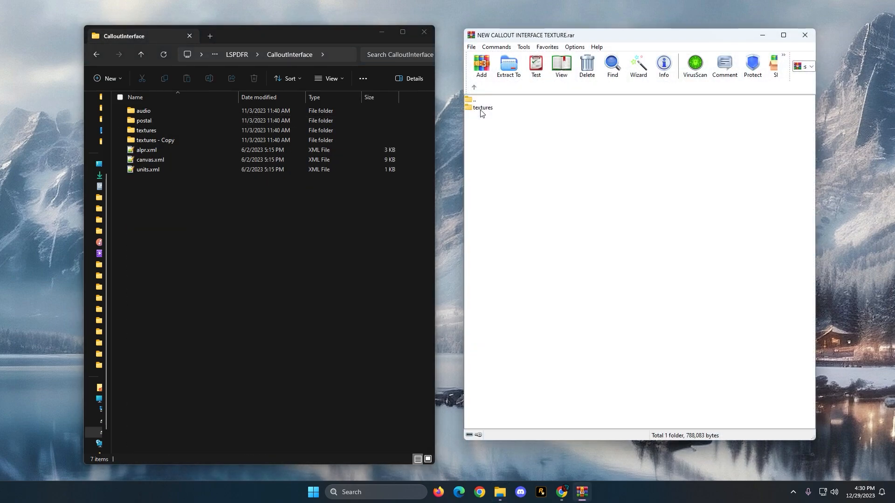
{"action": "left_click", "coordinate": [482, 107]}
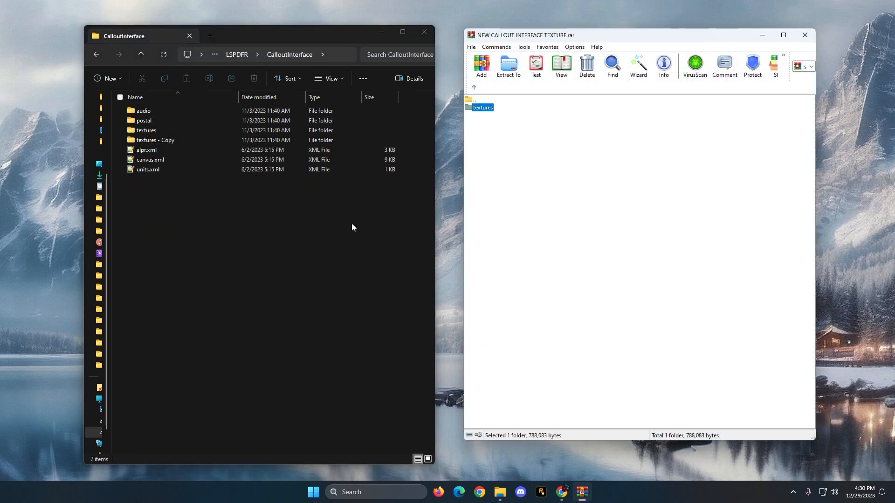
{"action": "left_click", "coordinate": [147, 130]}
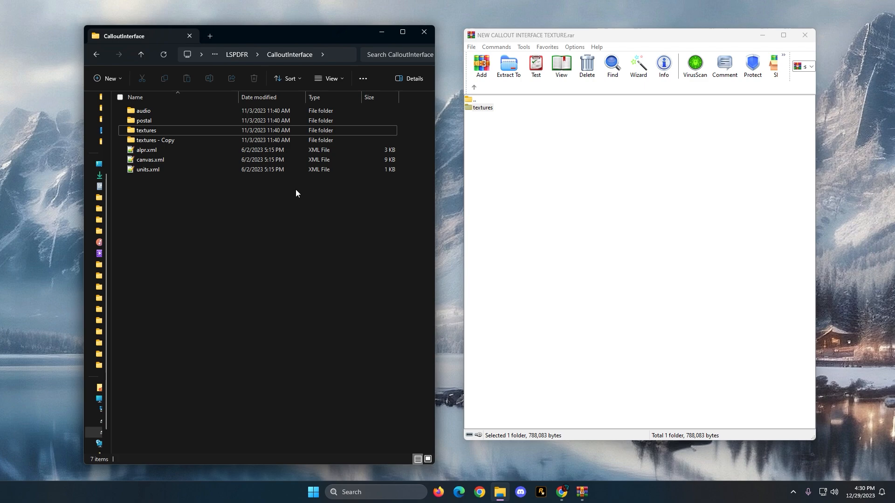
{"action": "left_click", "coordinate": [147, 131]}
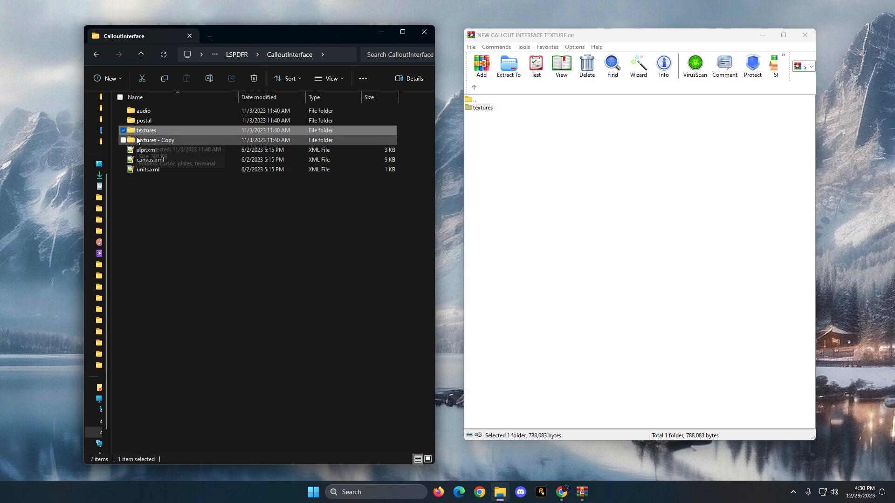
{"action": "mouse_move", "coordinate": [165, 150]}
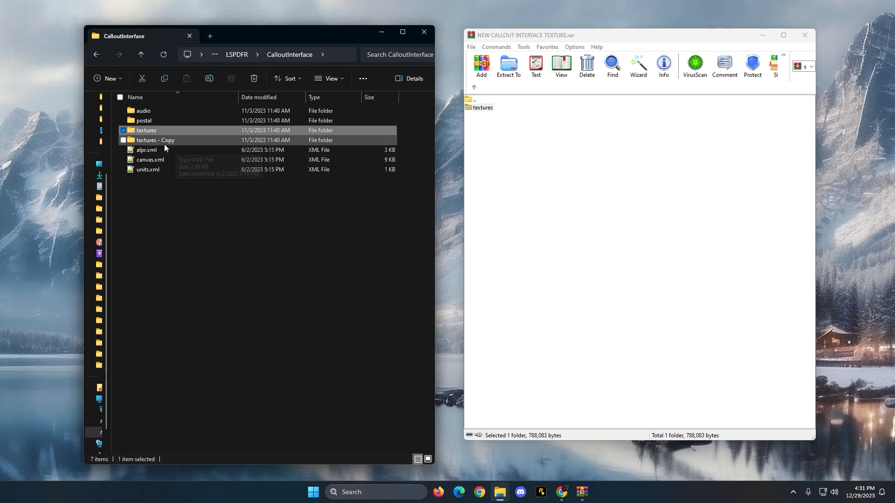
{"action": "mouse_move", "coordinate": [155, 140]}
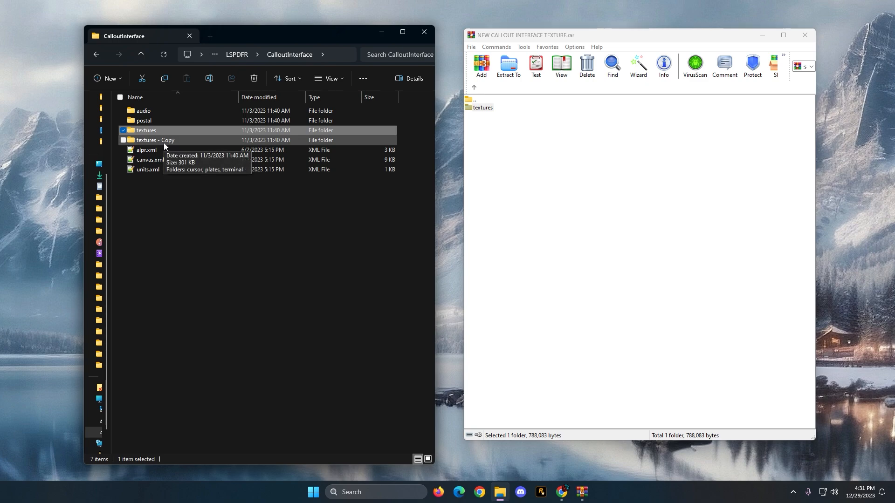
{"action": "mouse_move", "coordinate": [173, 141]}
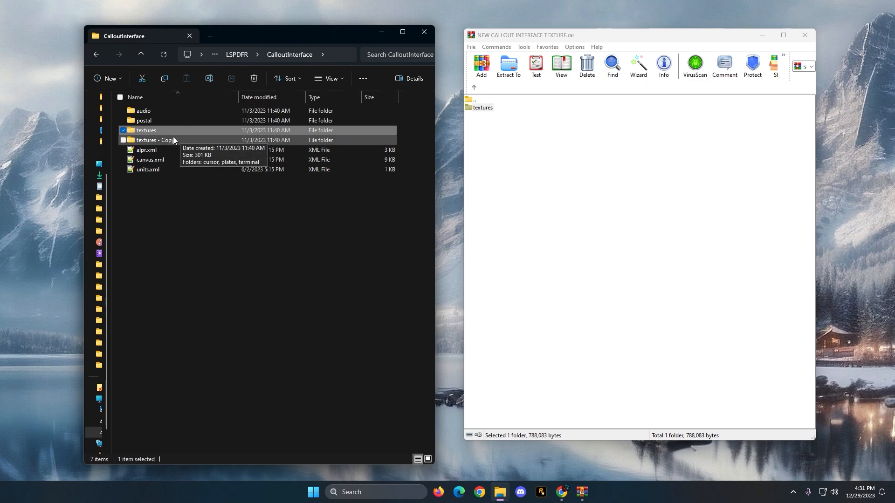
{"action": "mouse_move", "coordinate": [171, 131]}
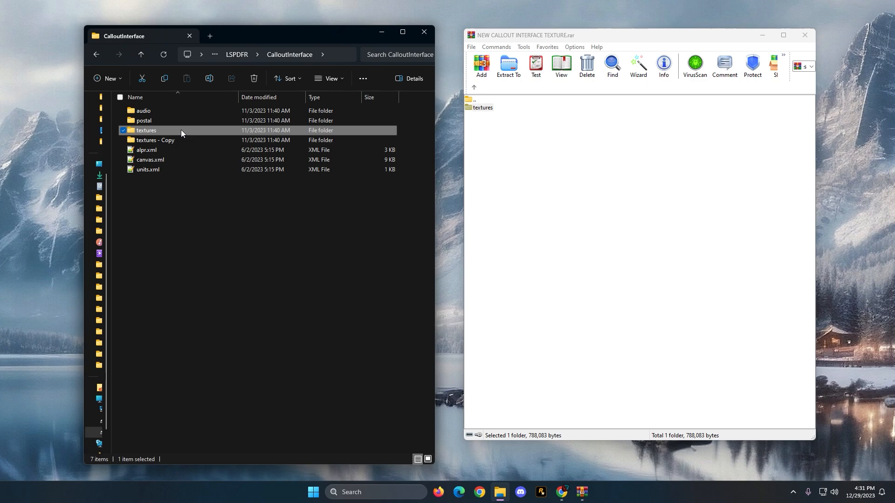
{"action": "mouse_move", "coordinate": [159, 137]}
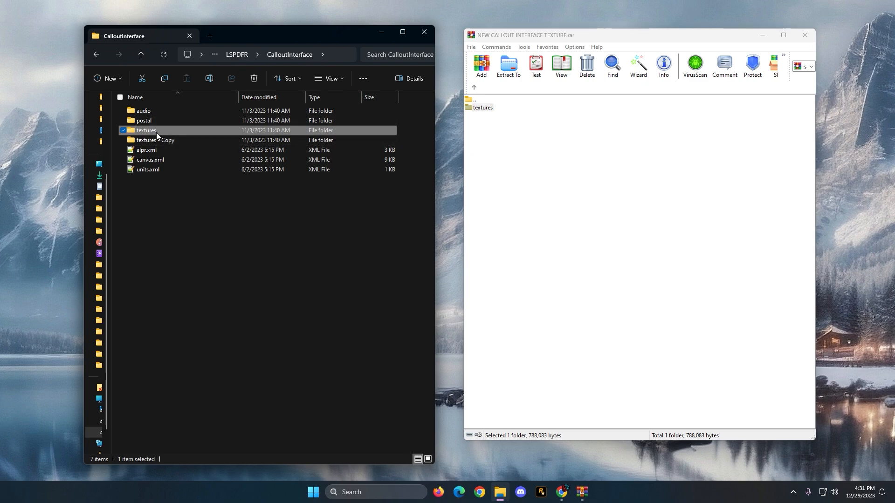
{"action": "left_click", "coordinate": [482, 107]}
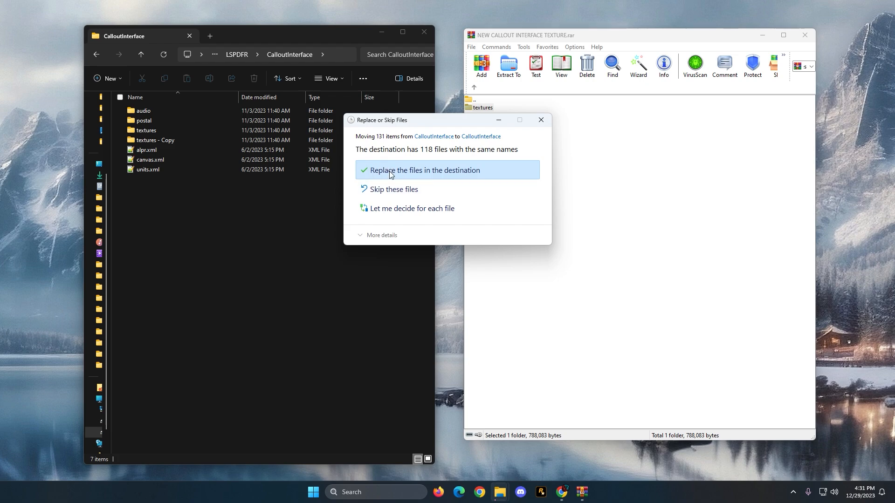
Step: Choose 'Replace the files in the destination' so the new textures overwrite the originals
{"action": "left_click", "coordinate": [424, 170]}
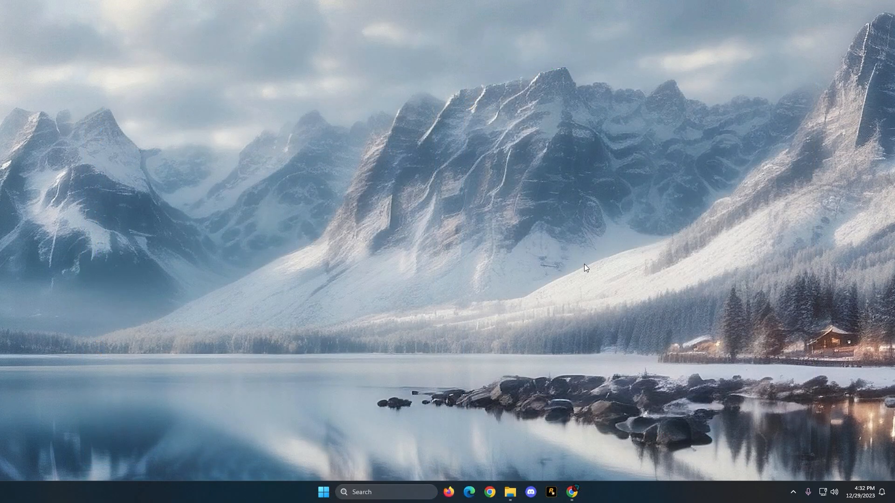
{"action": "mouse_move", "coordinate": [500, 271]}
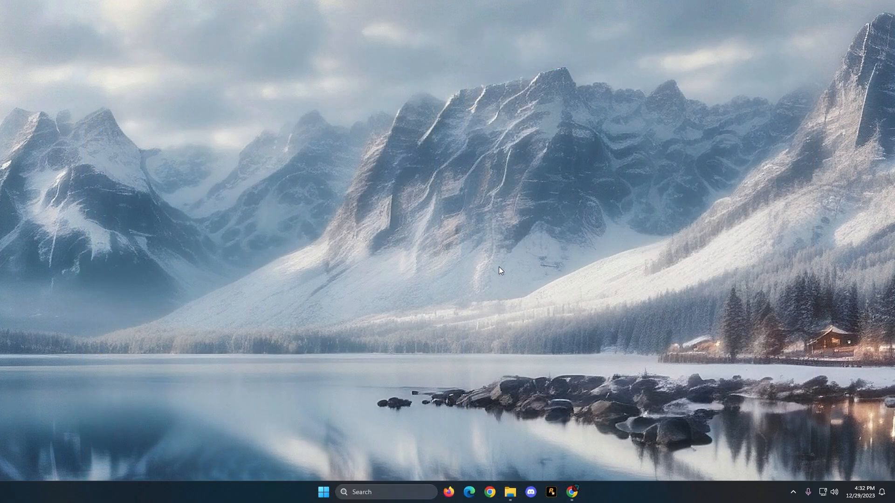